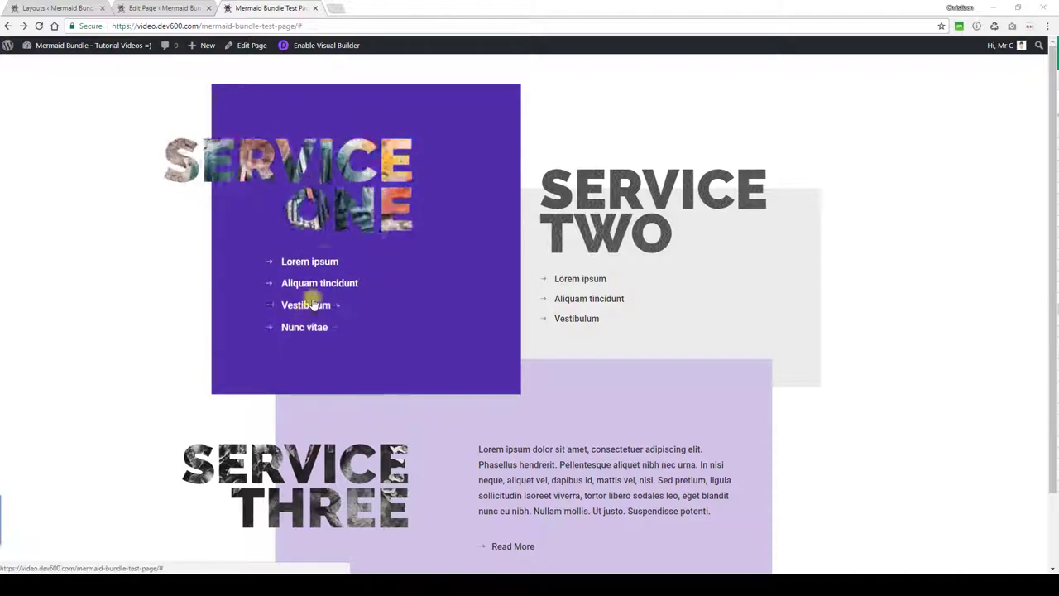
# Switch to the Edit Page tab showing the test page's Service blurb layout
pyautogui.click(164, 8)
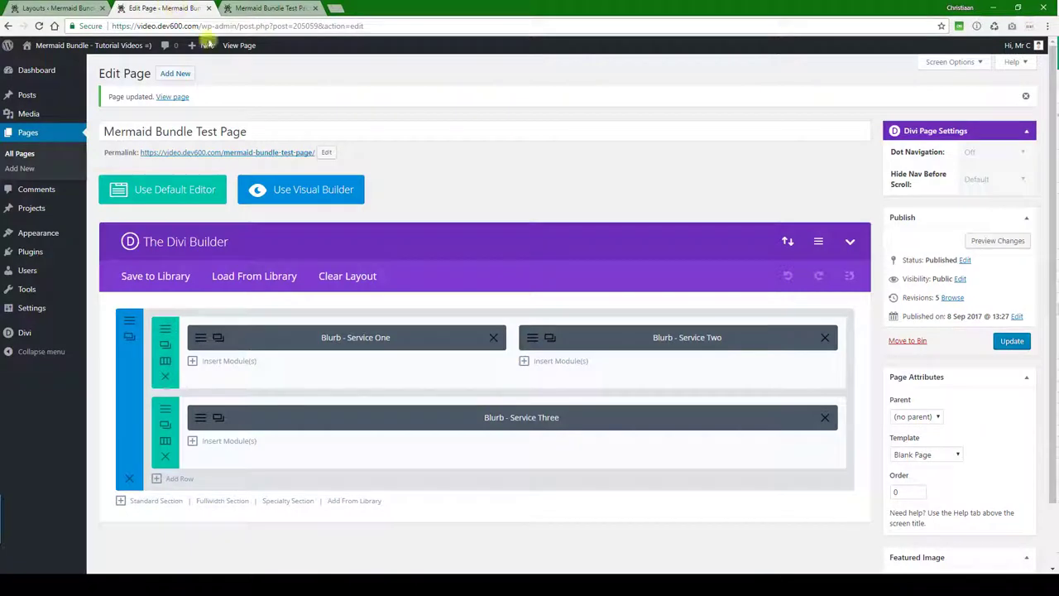
pyautogui.moveTo(335, 344)
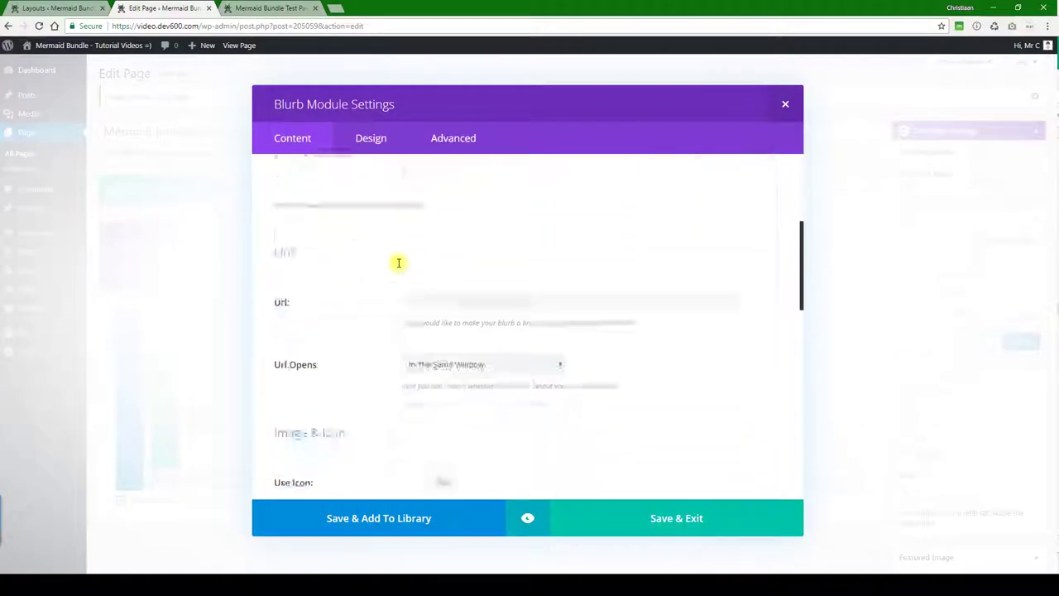
# Change the Service One blurb background from purple to green, then view its Design options
pyautogui.scroll(-3)
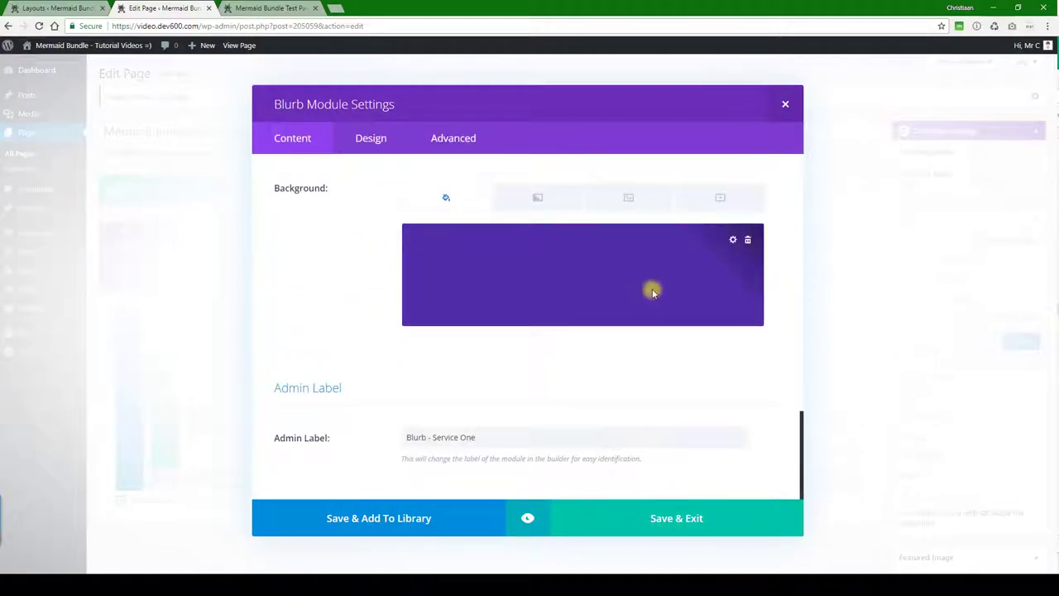
pyautogui.click(583, 273)
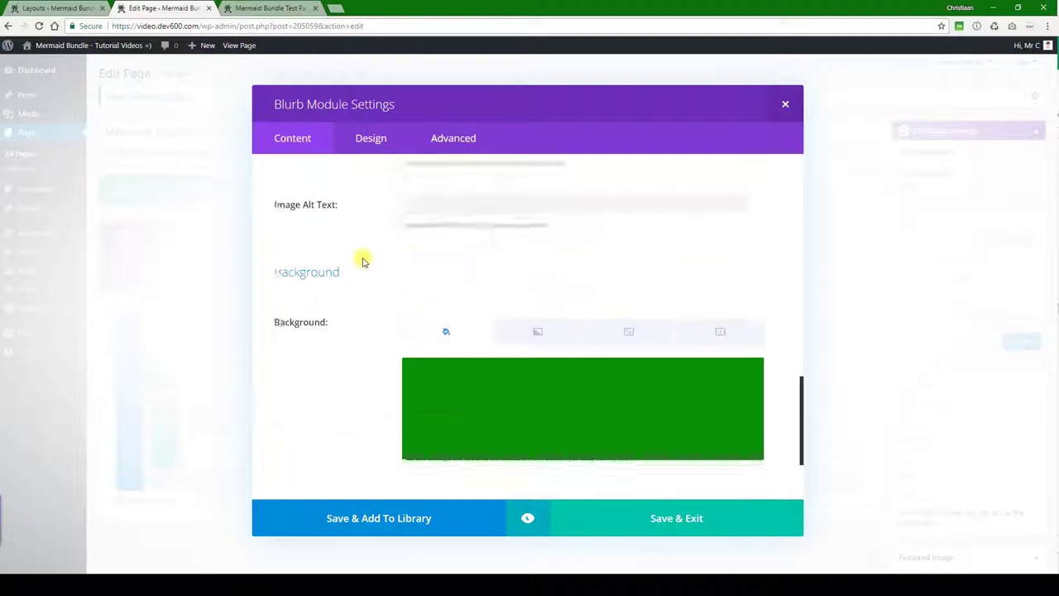
pyautogui.scroll(3)
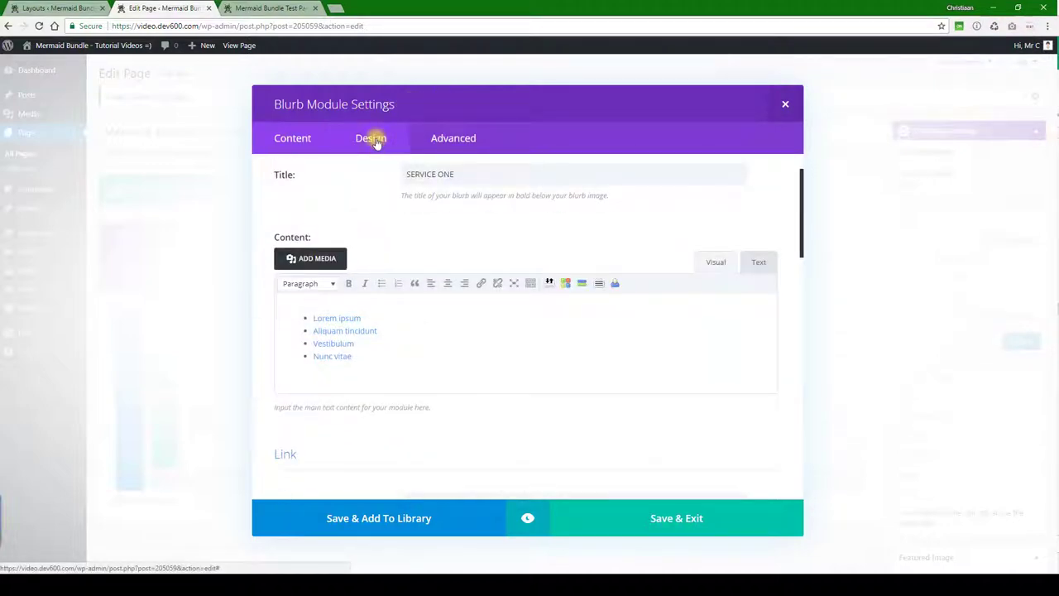
pyautogui.click(370, 138)
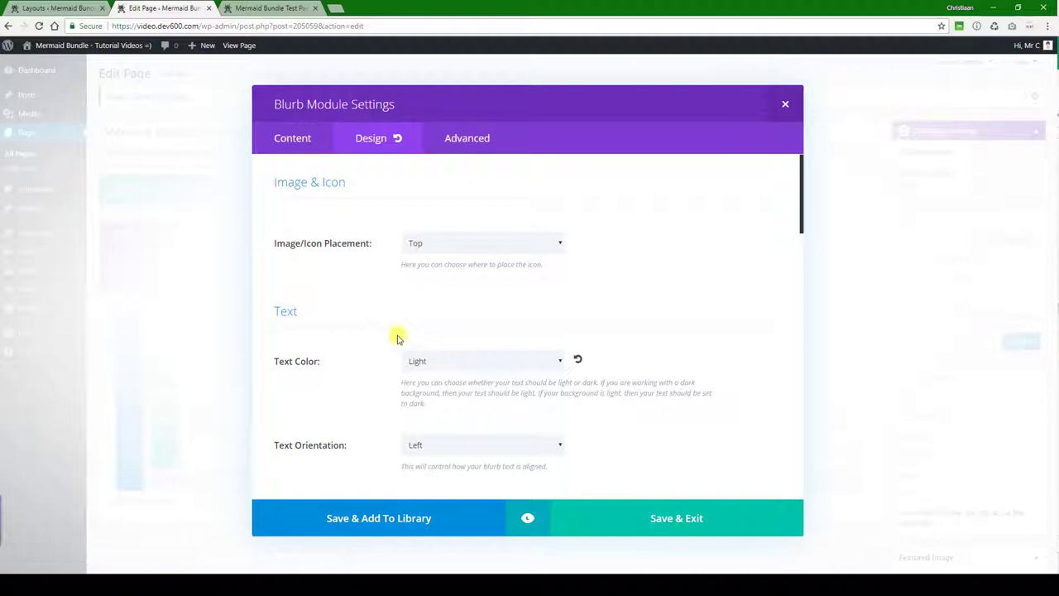
# Choose custom colours for the blurb's Header Text Color and Body Text Color
pyautogui.scroll(-3)
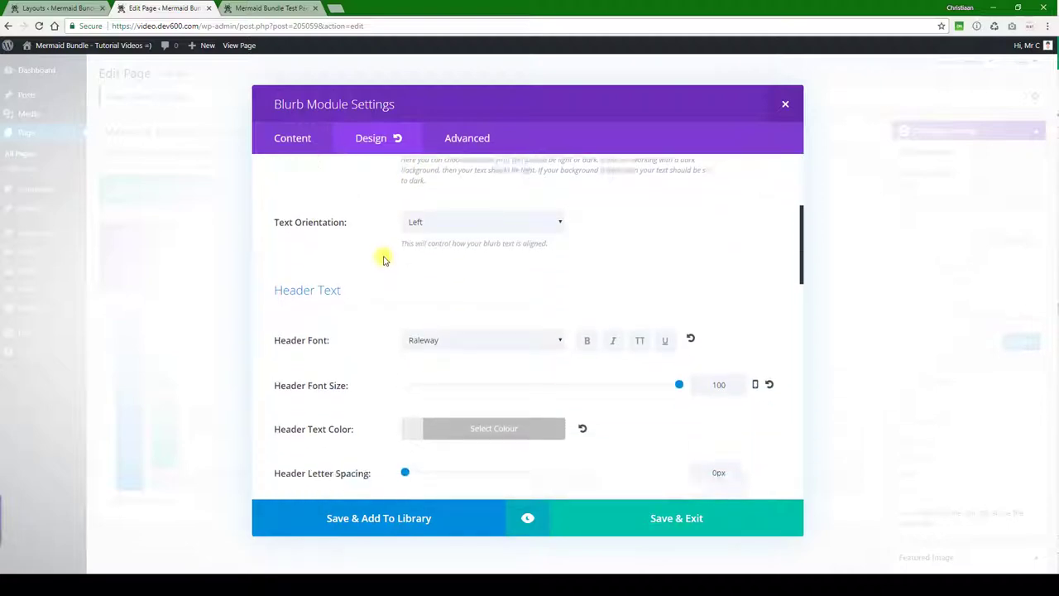
pyautogui.click(493, 427)
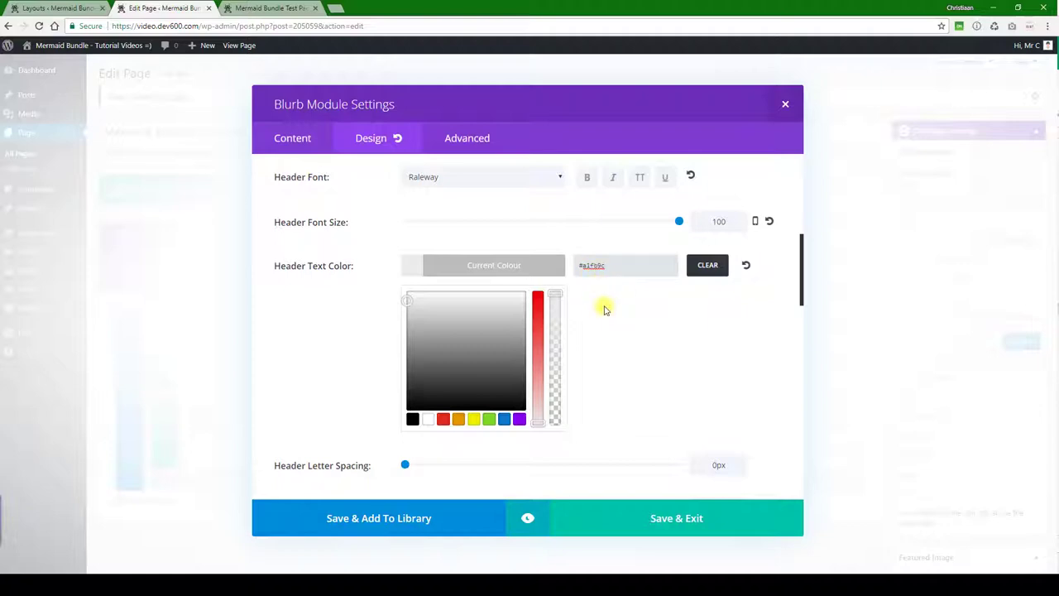
pyautogui.scroll(-3)
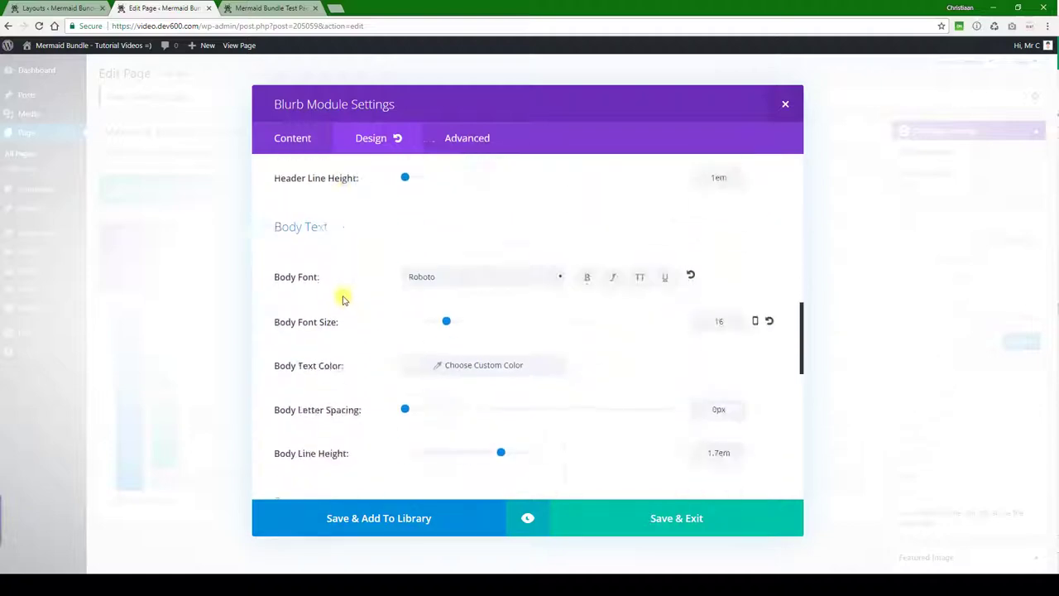
pyautogui.click(483, 365)
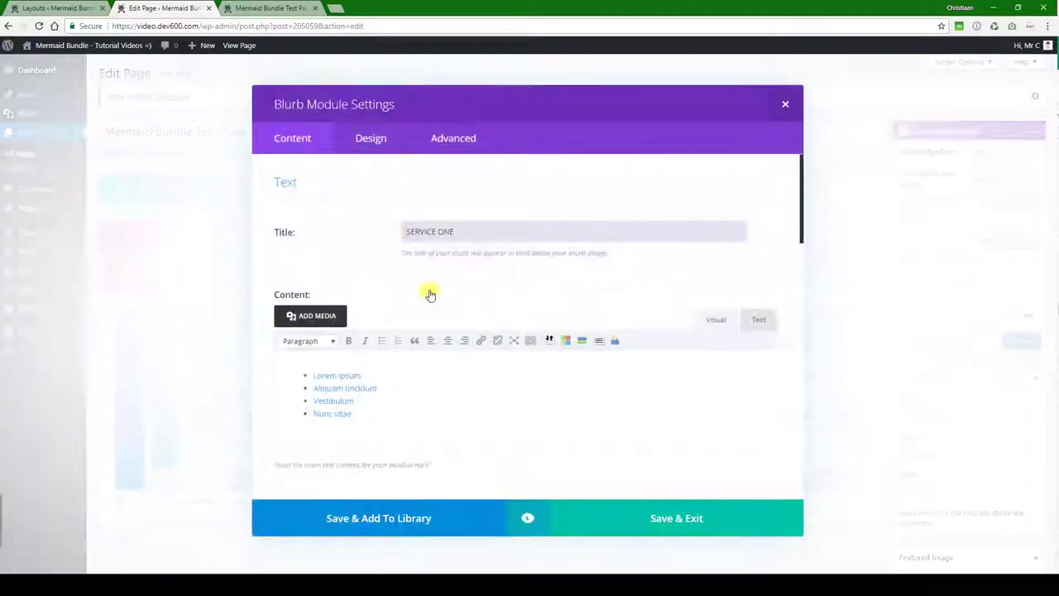
# Save and exit the blurb settings, then switch to the live Mermaid Bundle Test Page
pyautogui.scroll(-3)
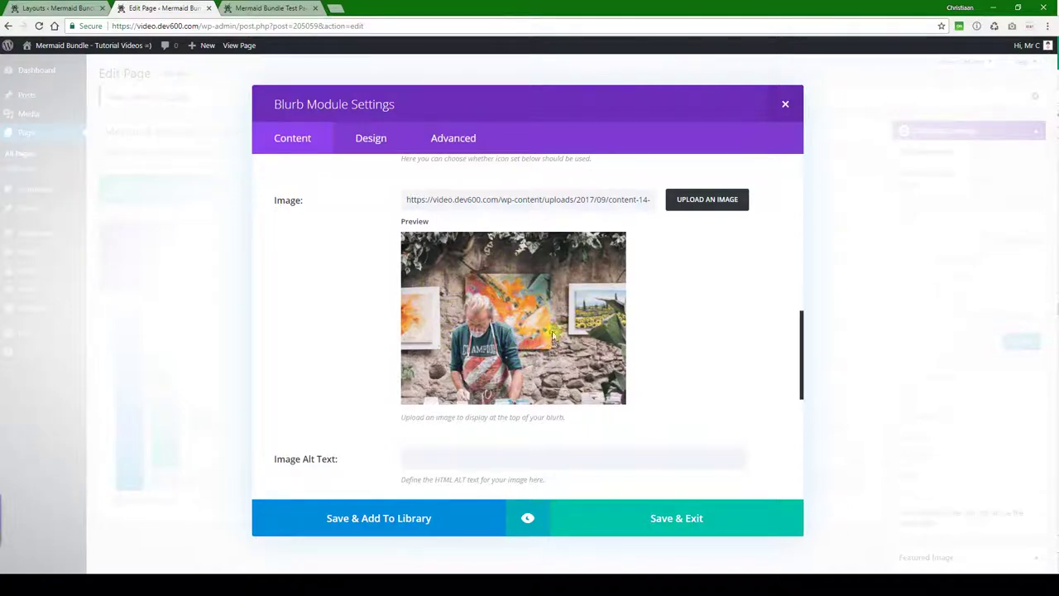
pyautogui.moveTo(498, 264)
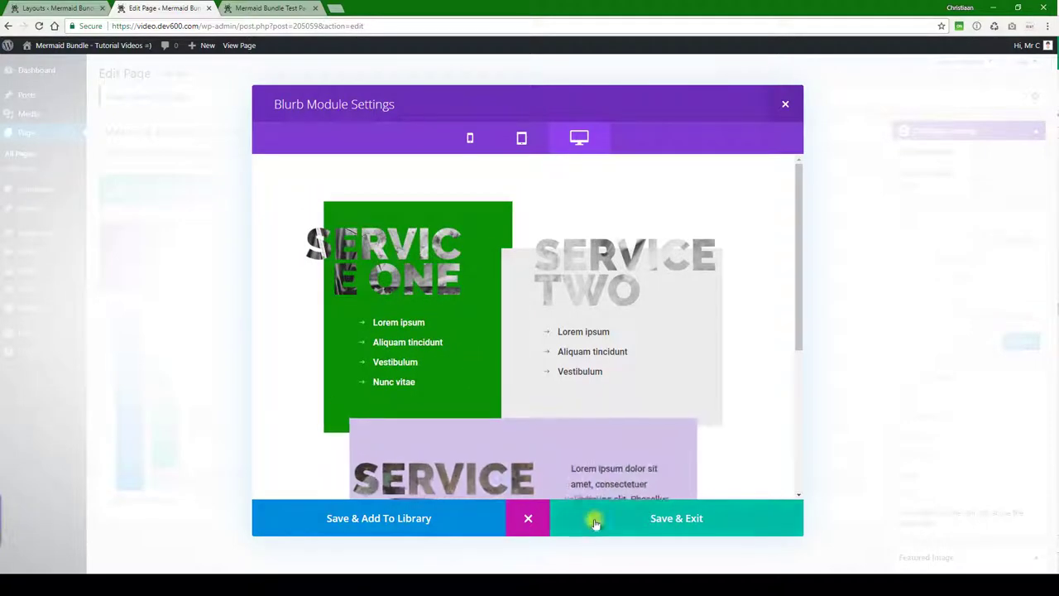
pyautogui.click(676, 518)
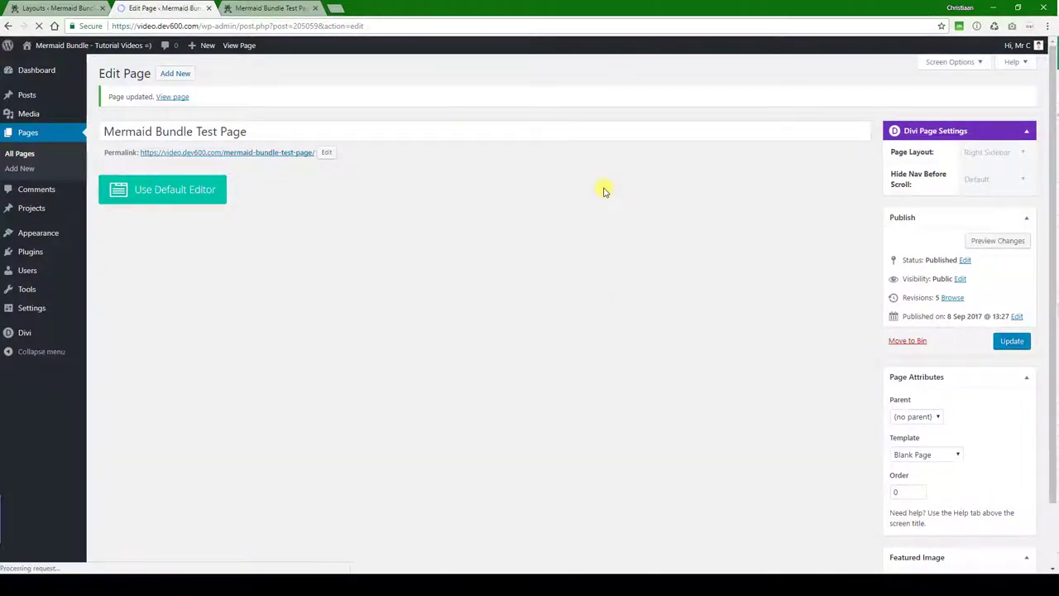
pyautogui.click(172, 97)
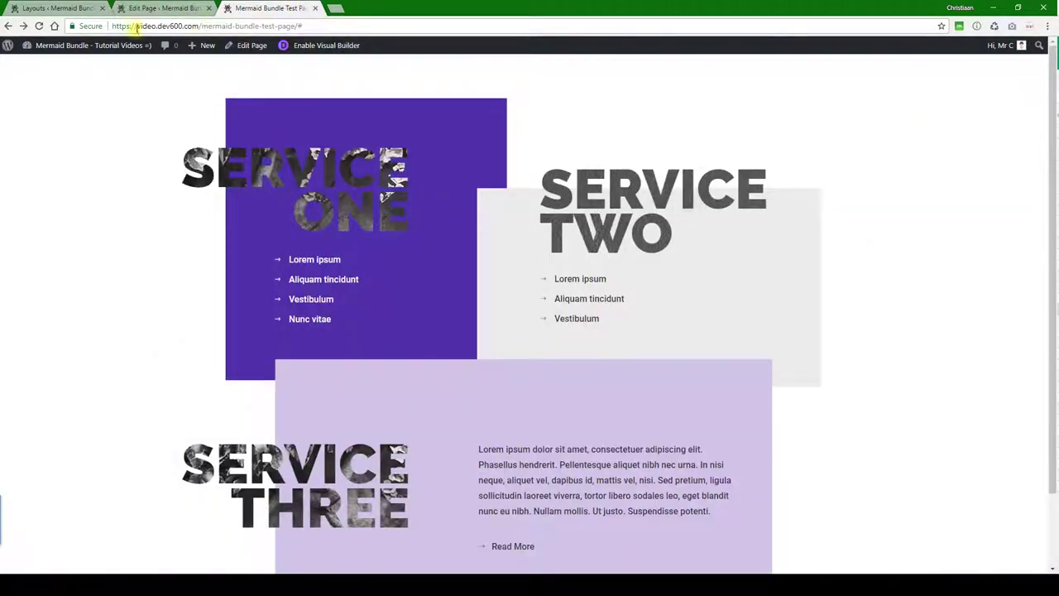